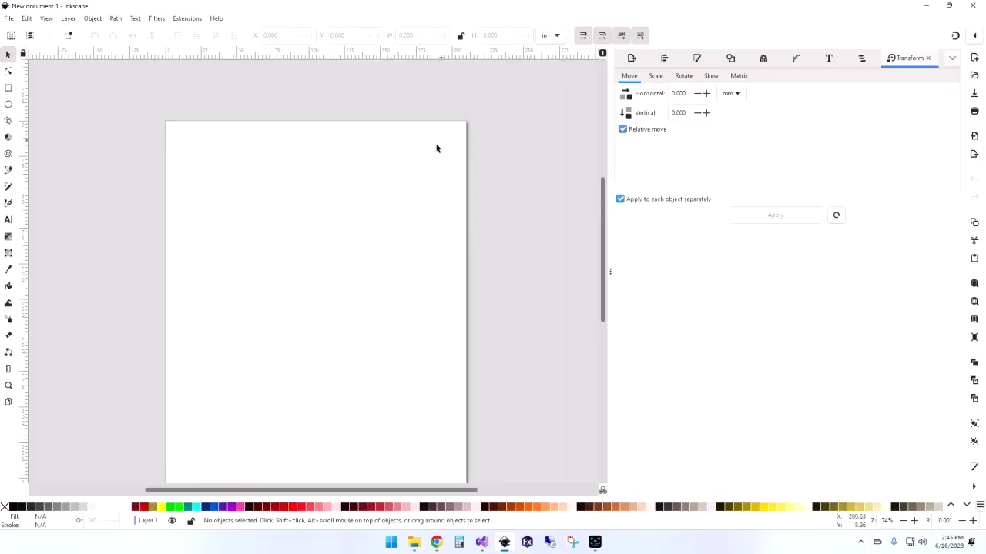
{"action": "mouse_move", "coordinate": [331, 200]}
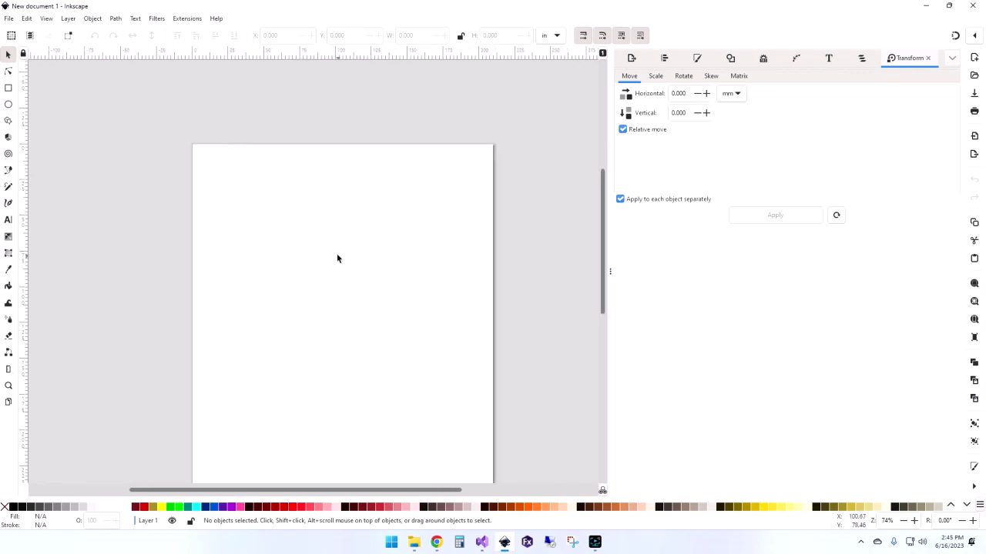
{"action": "mouse_move", "coordinate": [106, 138]}
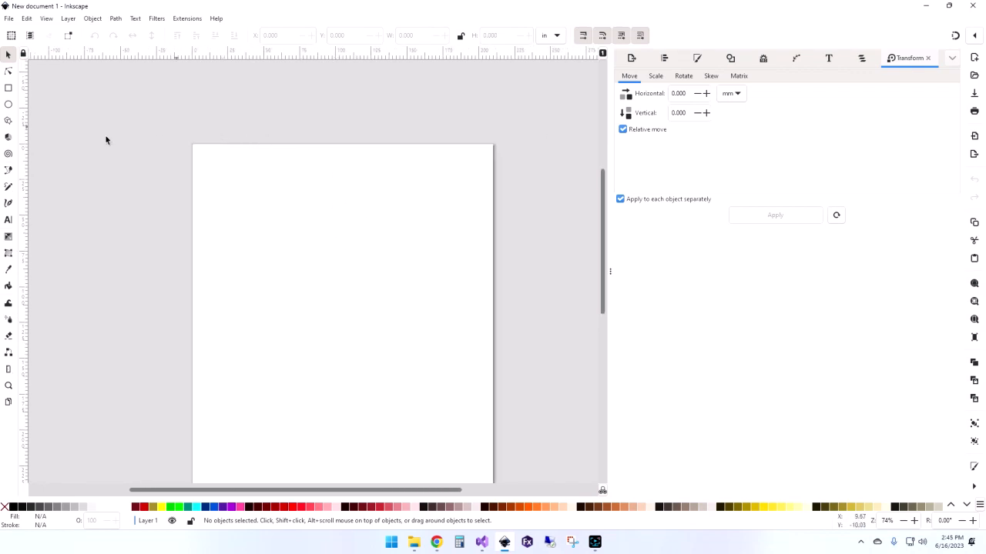
- Browse the File and Edit menus, ending on File's Document Properties entry
{"action": "left_click", "coordinate": [9, 87]}
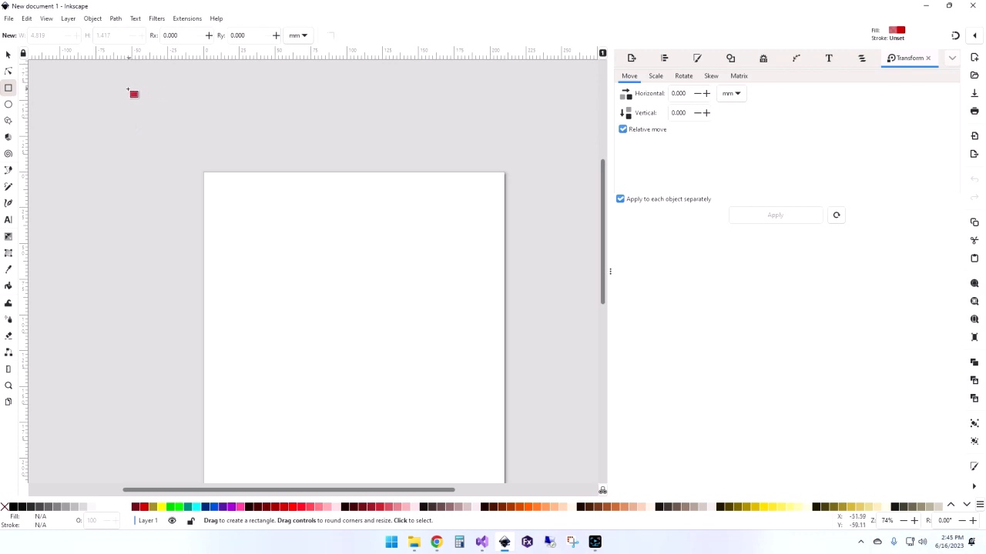
{"action": "mouse_move", "coordinate": [123, 88]}
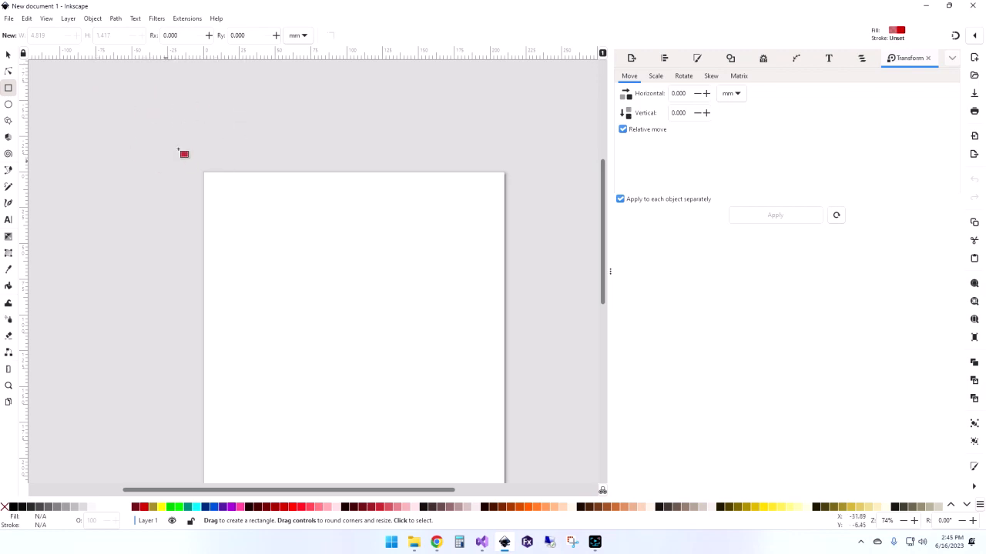
{"action": "mouse_move", "coordinate": [192, 130]}
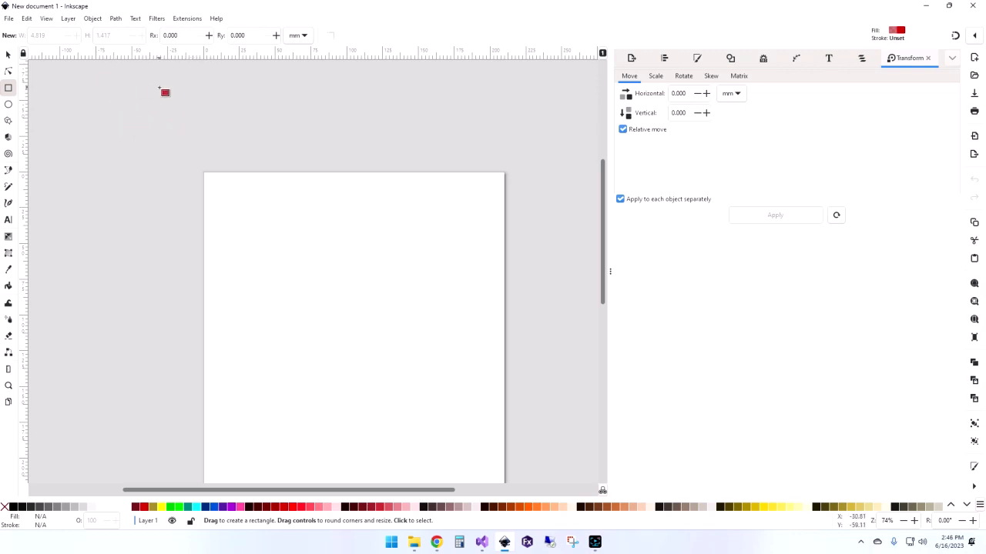
{"action": "mouse_move", "coordinate": [154, 104]}
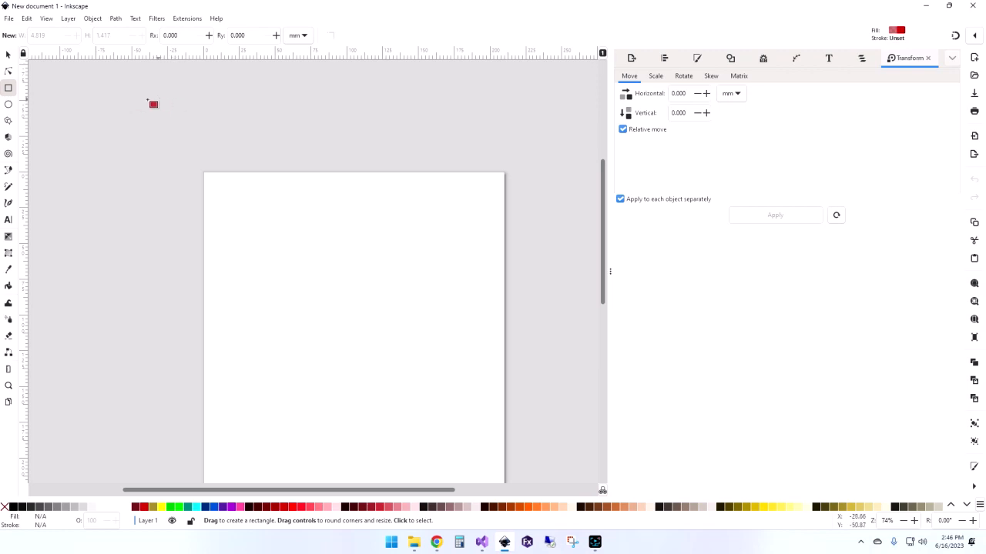
{"action": "mouse_move", "coordinate": [108, 86]}
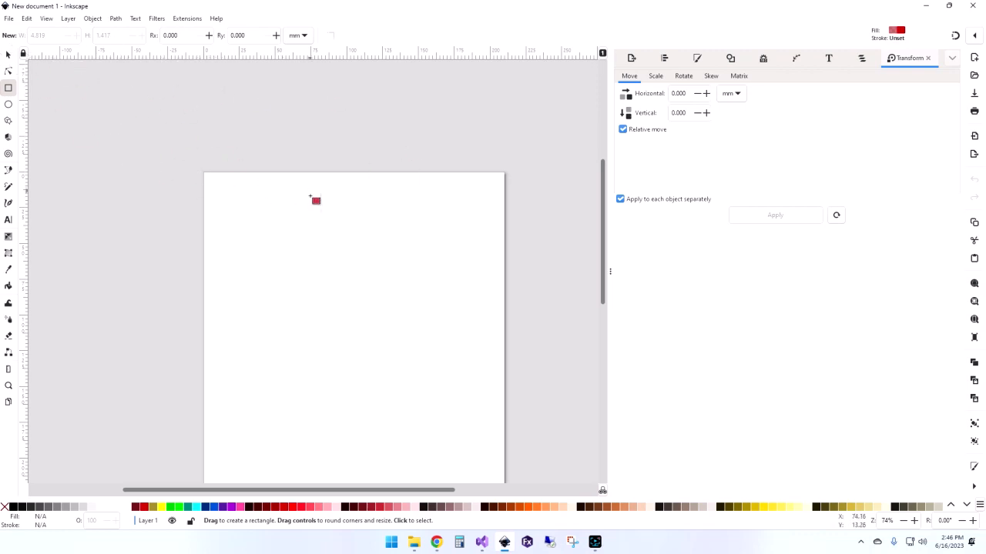
{"action": "left_click", "coordinate": [9, 18]}
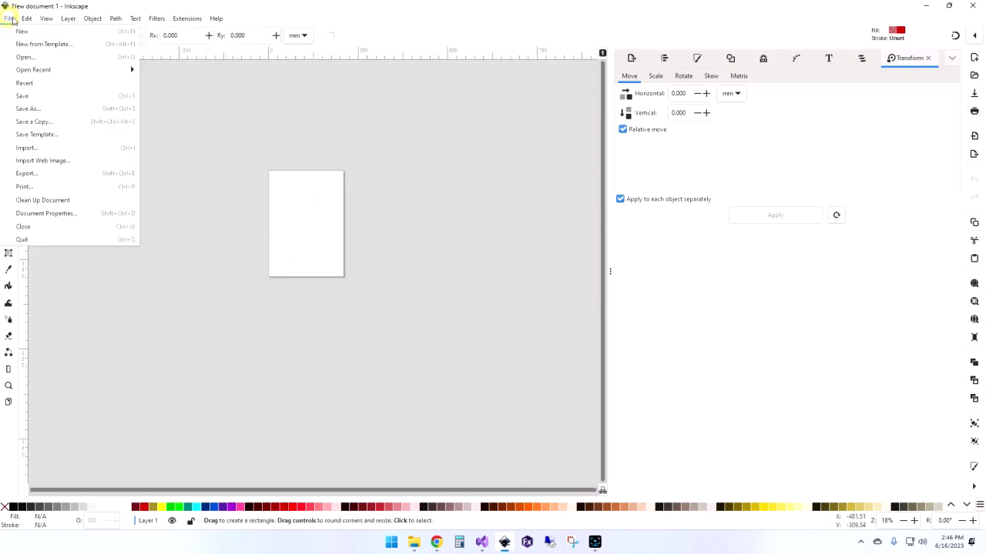
{"action": "left_click", "coordinate": [27, 19]}
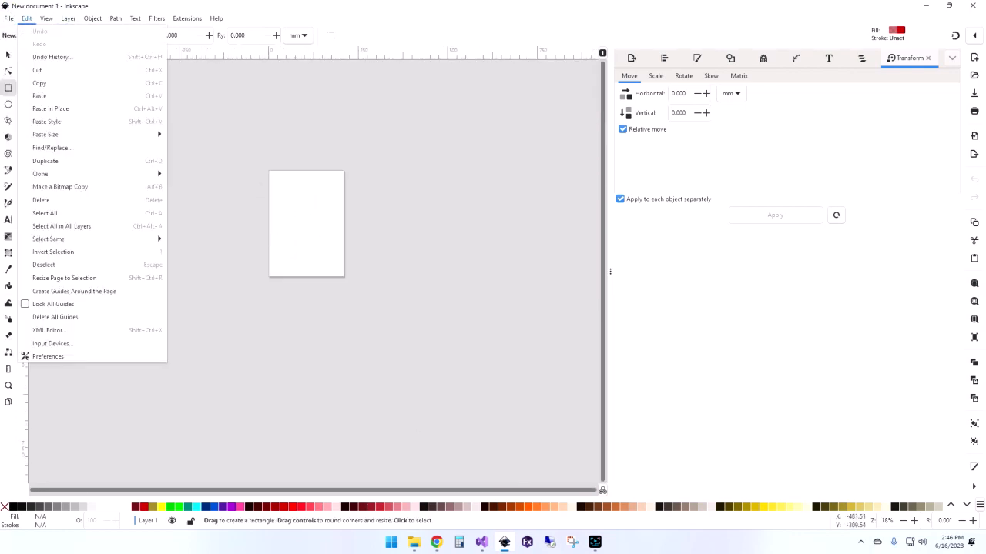
{"action": "left_click", "coordinate": [9, 19]}
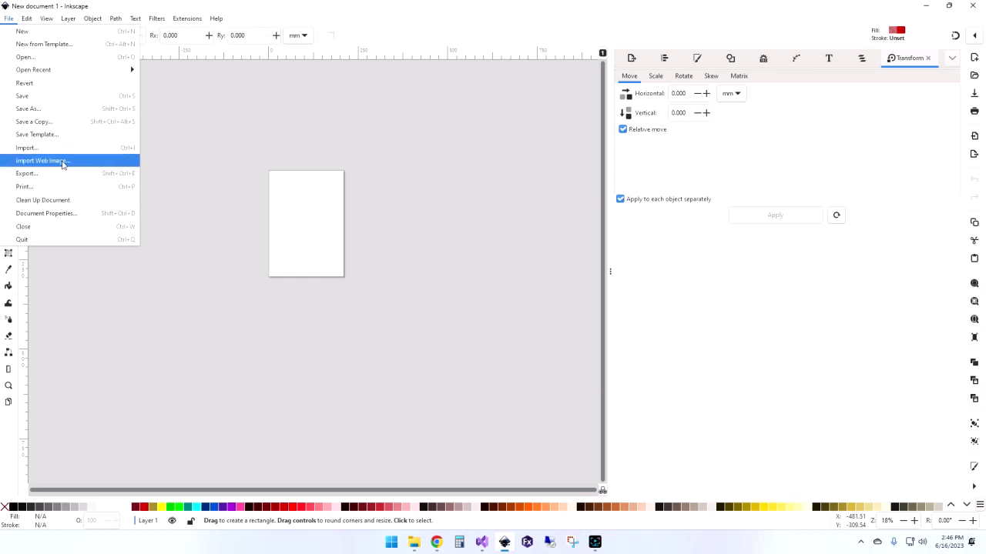
{"action": "mouse_move", "coordinate": [65, 200]}
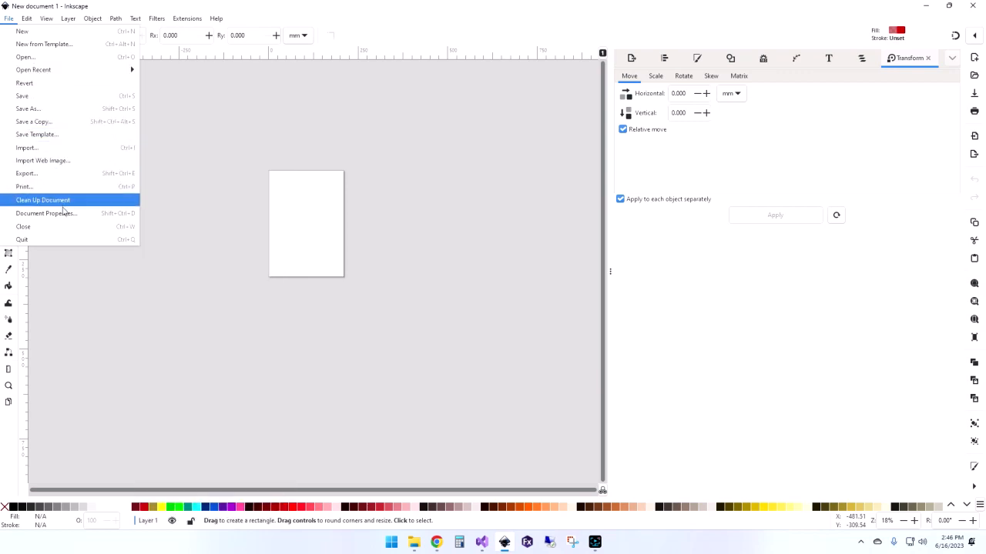
- Set the page in Document Properties to 120 inches tall with inch units
{"action": "left_click", "coordinate": [46, 212]}
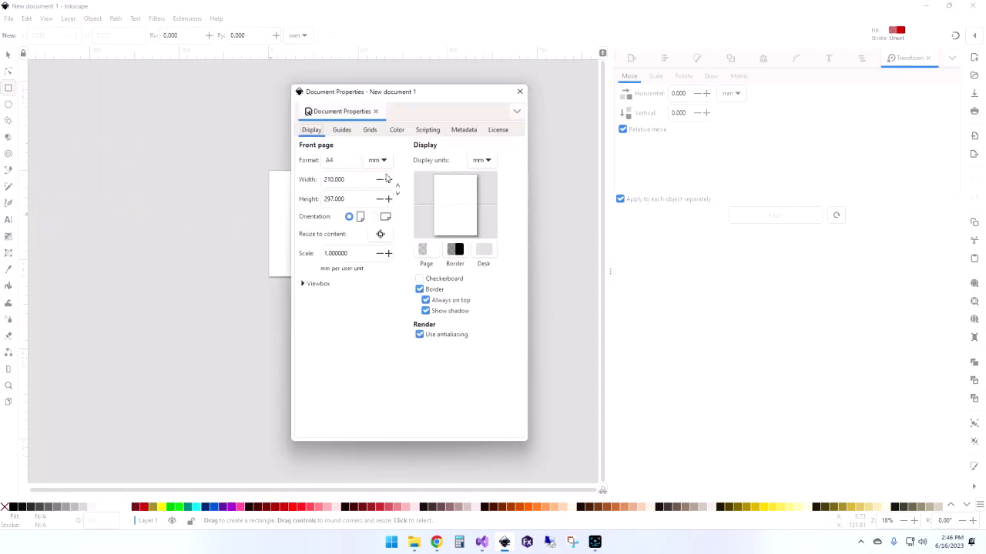
{"action": "left_click", "coordinate": [378, 160]}
{"action": "type", "text": "22.500"}
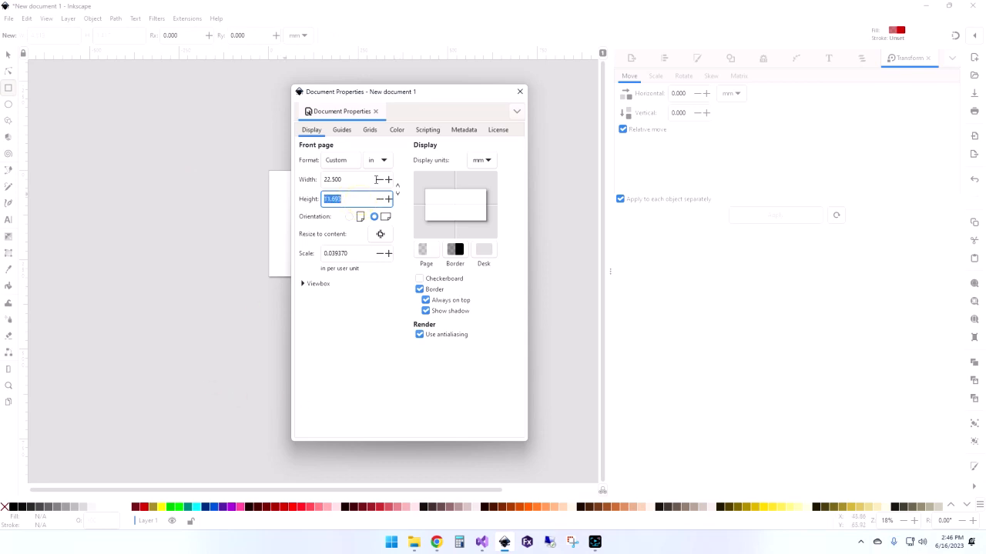
{"action": "type", "text": "120.000"}
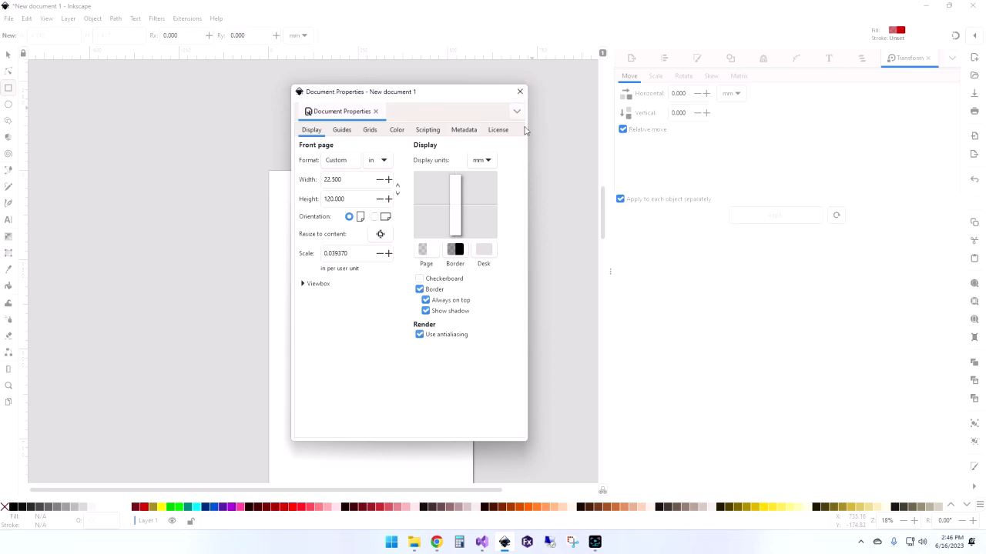
{"action": "left_click", "coordinate": [480, 160]}
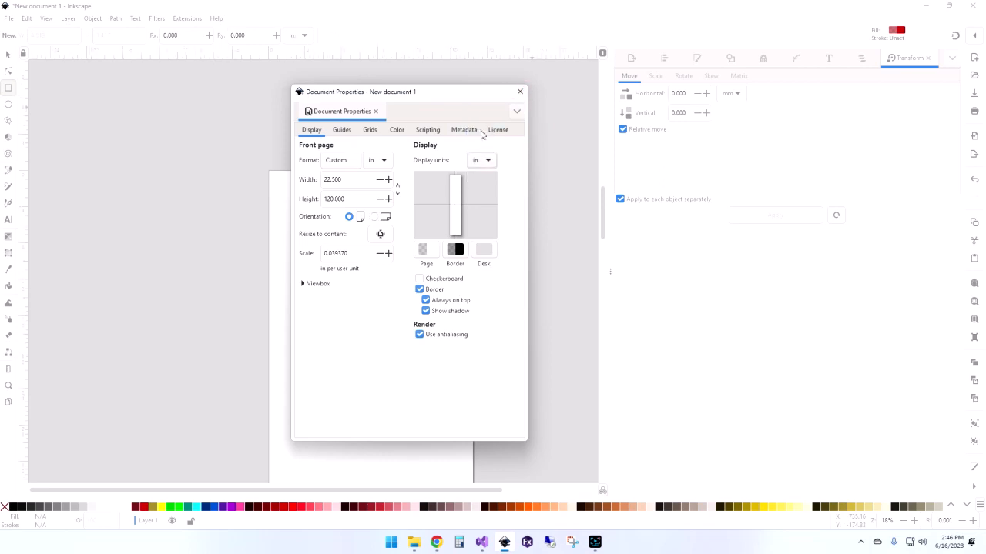
{"action": "mouse_move", "coordinate": [306, 249]}
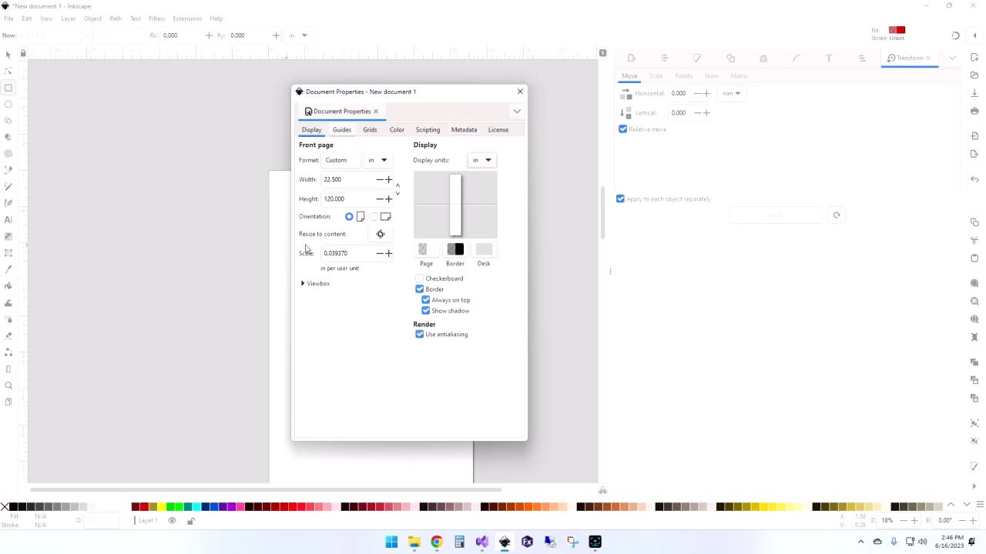
{"action": "left_click", "coordinate": [518, 92]}
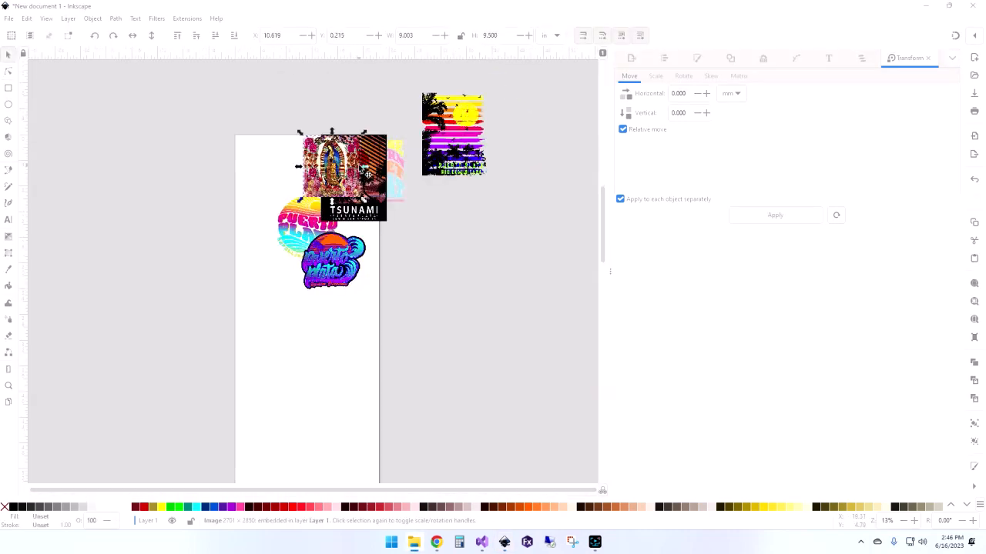
- Move Tsunami lower, place the palm sunset design top-left and enlarge it
{"action": "left_click_drag", "start_coordinate": [452, 132], "coordinate": [234, 202]}
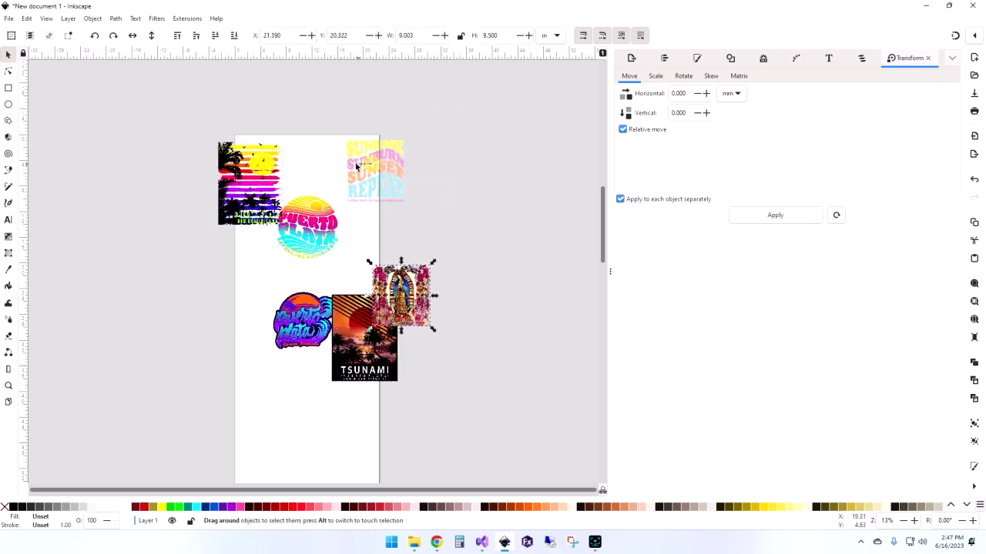
{"action": "left_click_drag", "start_coordinate": [376, 170], "coordinate": [348, 163]}
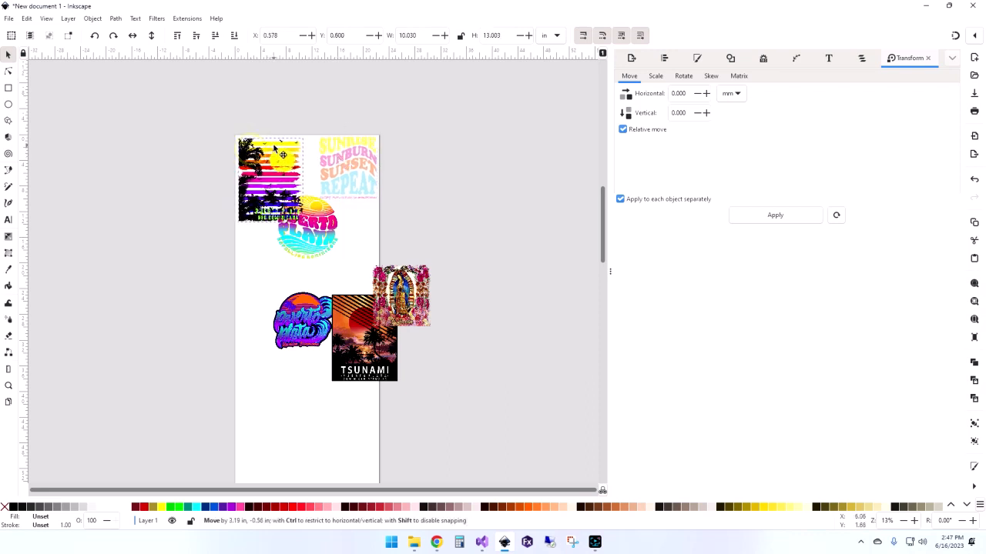
{"action": "left_click", "coordinate": [269, 178]}
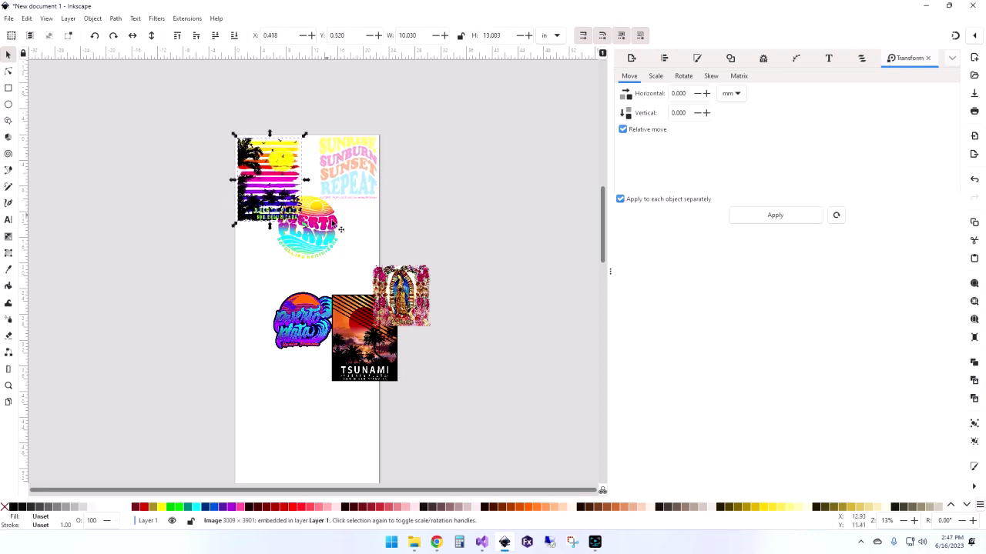
{"action": "left_click_drag", "start_coordinate": [308, 231], "coordinate": [342, 248]}
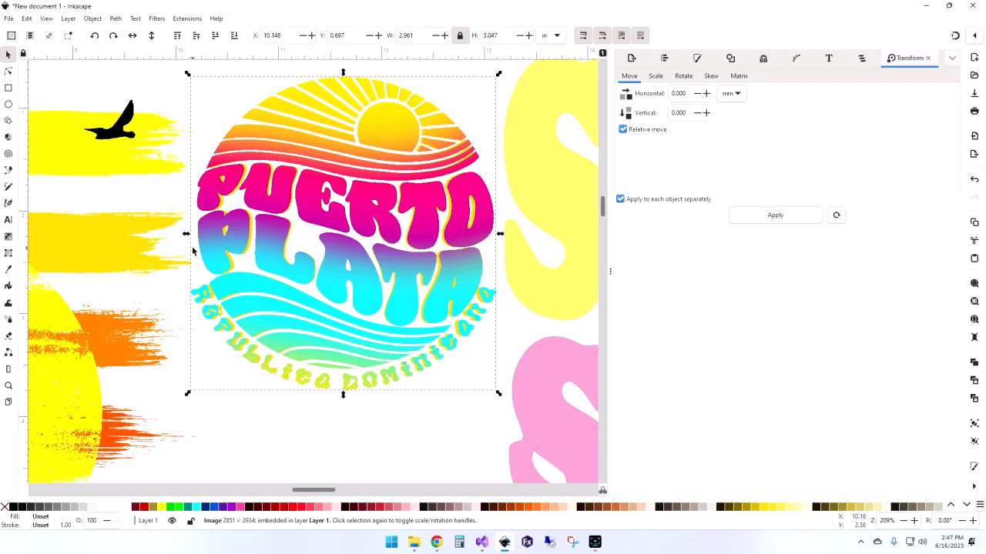
{"action": "mouse_move", "coordinate": [183, 277]}
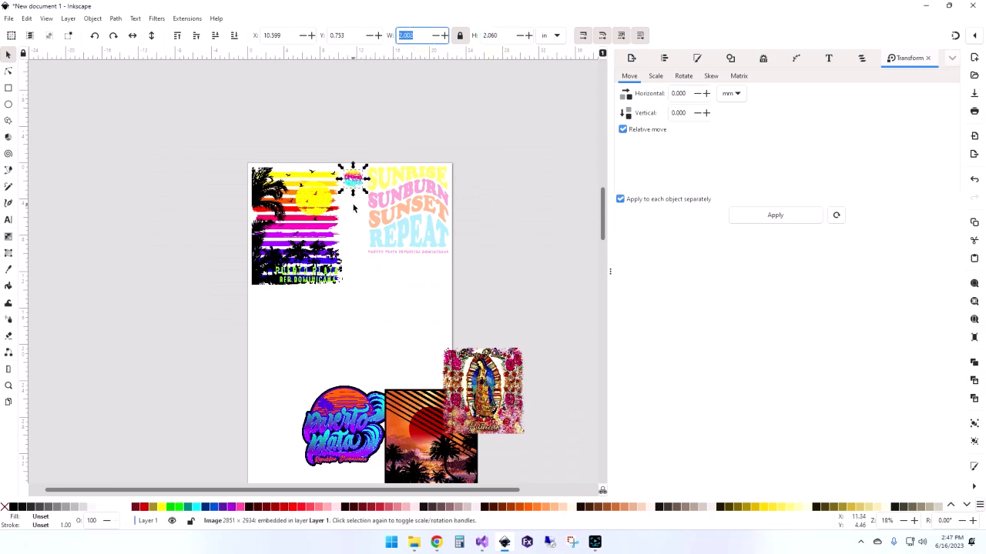
- Place small Puerto Plata circles beside Sunburn and in a gap, then deselect all
{"action": "left_click_drag", "start_coordinate": [342, 428], "coordinate": [295, 329]}
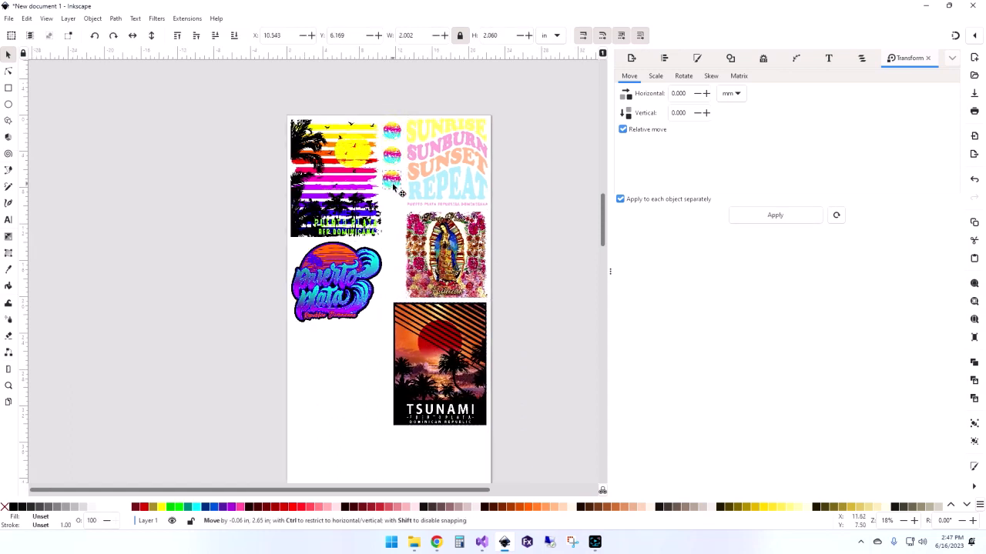
{"action": "left_click_drag", "start_coordinate": [392, 188], "coordinate": [397, 285]}
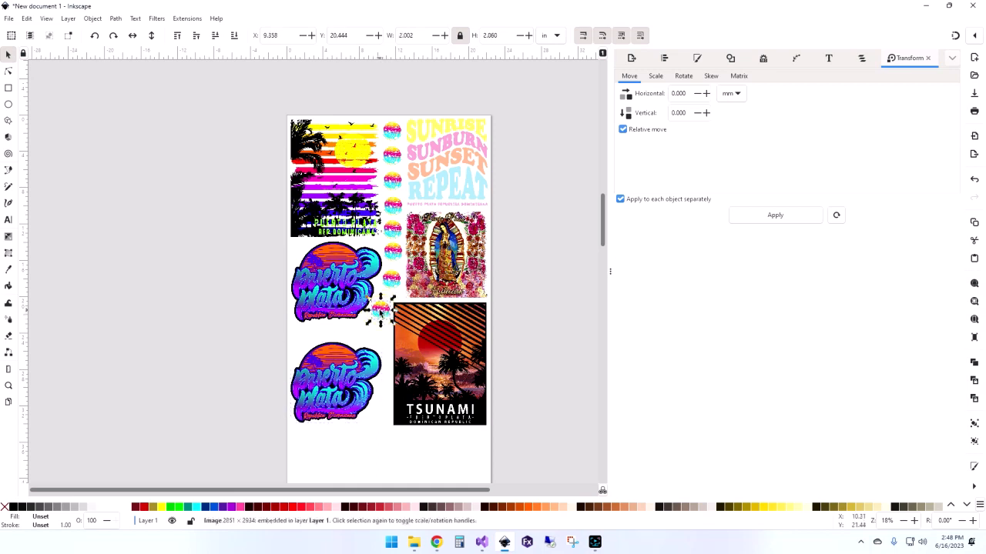
{"action": "left_click", "coordinate": [411, 177]}
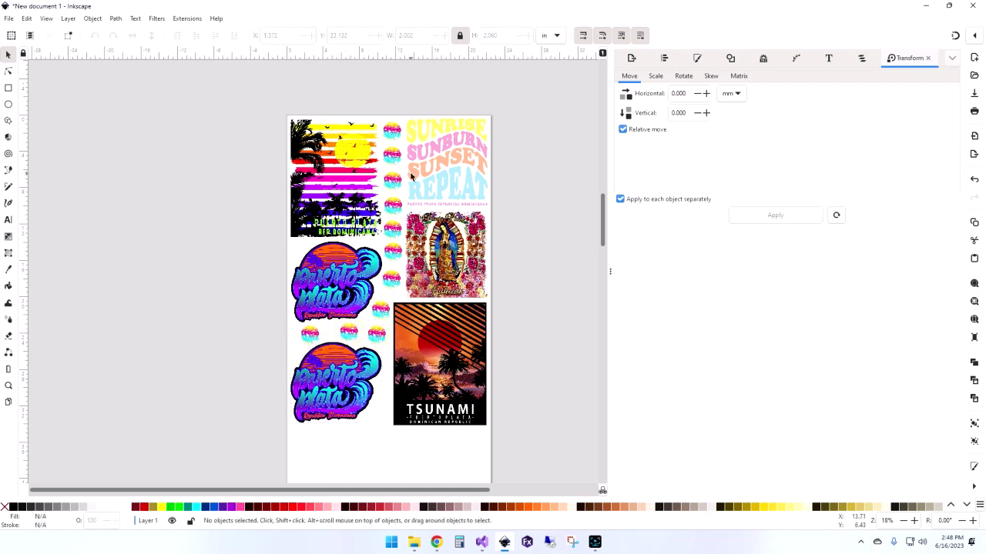
{"action": "mouse_move", "coordinate": [502, 259]}
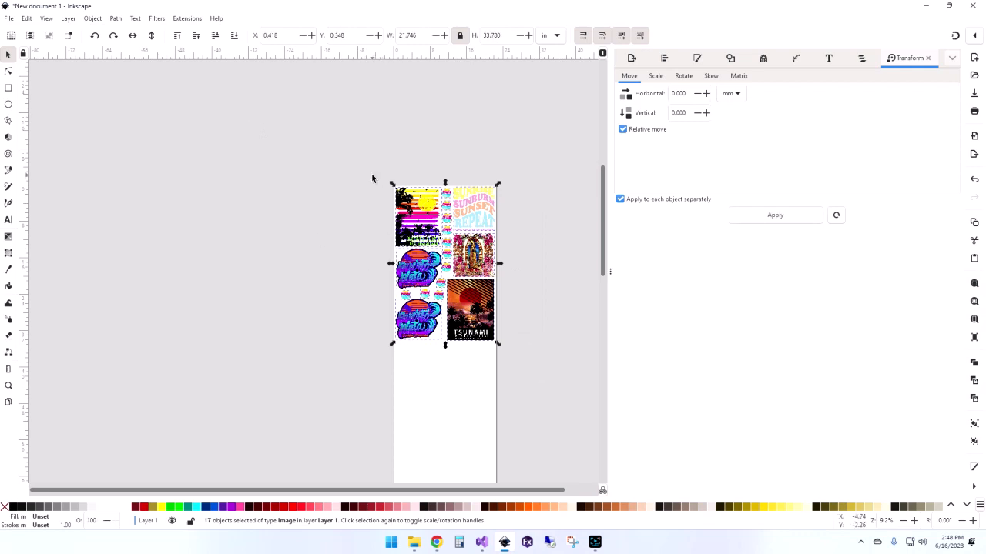
{"action": "mouse_move", "coordinate": [438, 159]}
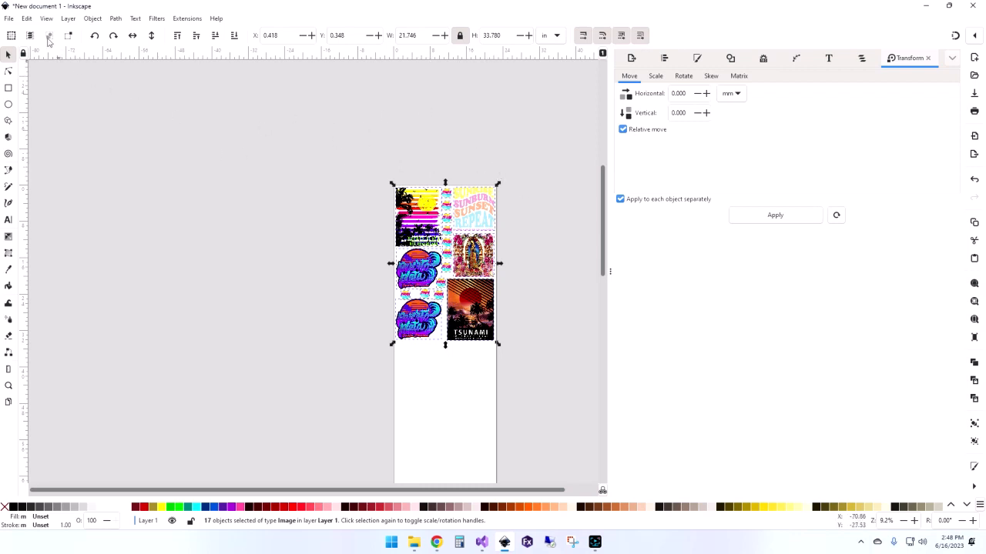
{"action": "left_click", "coordinate": [10, 18]}
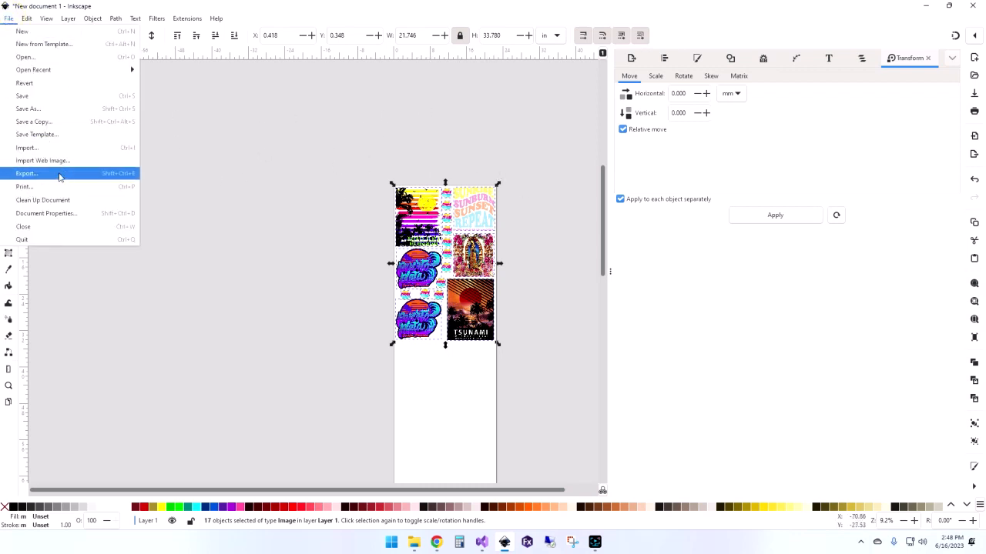
{"action": "mouse_move", "coordinate": [58, 173]}
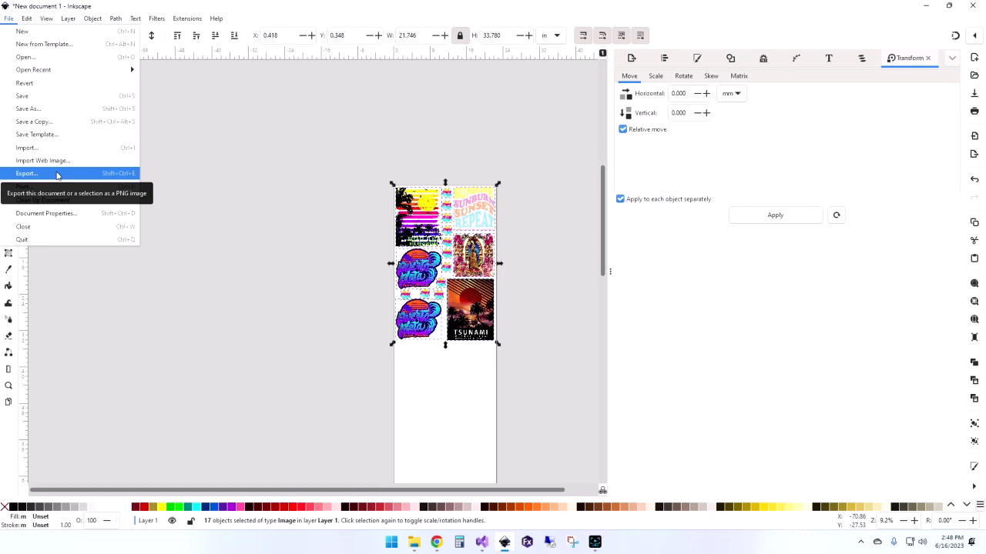
{"action": "mouse_move", "coordinate": [62, 178]}
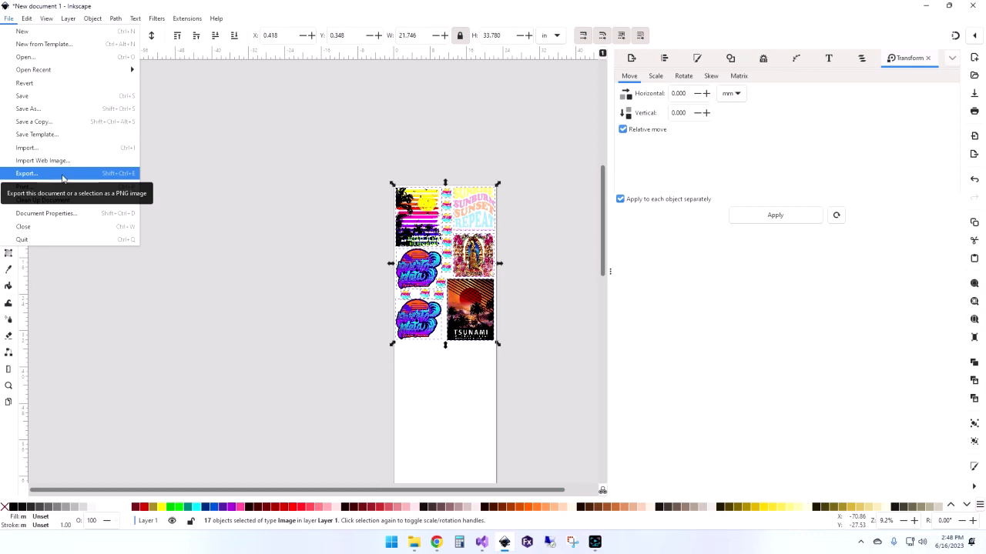
{"action": "mouse_move", "coordinate": [53, 179]}
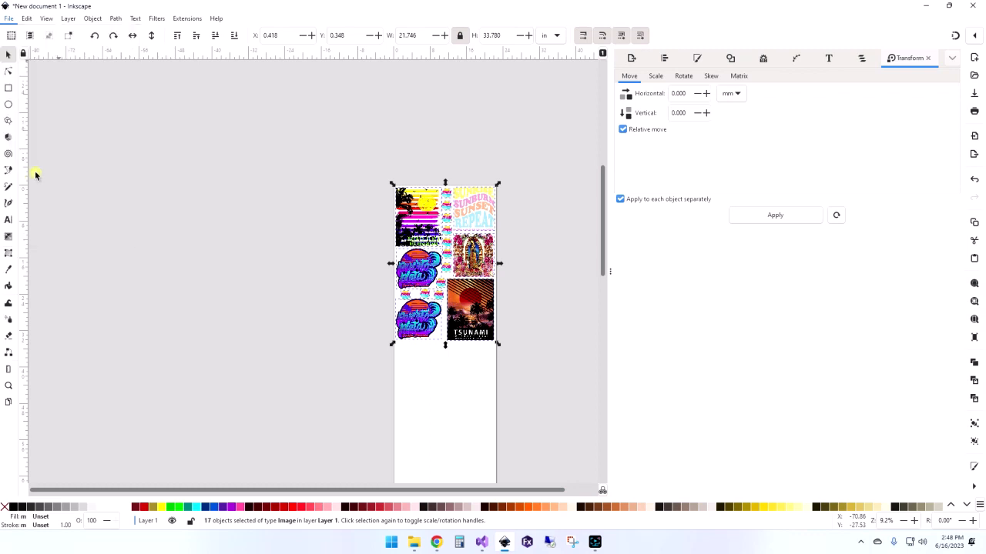
- Set the PNG export to 300 DPI with Export Selected Only ticked
{"action": "left_click", "coordinate": [629, 59]}
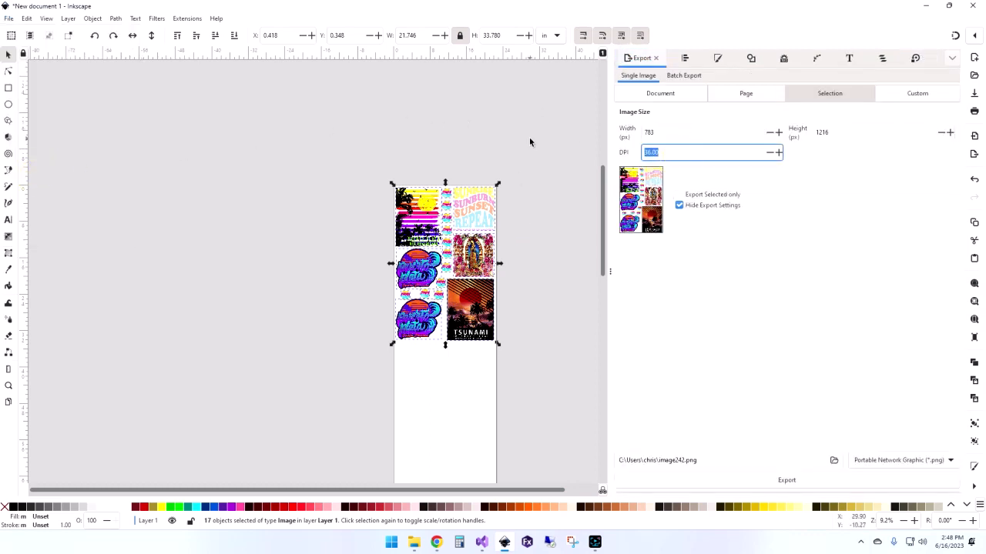
{"action": "type", "text": "300"}
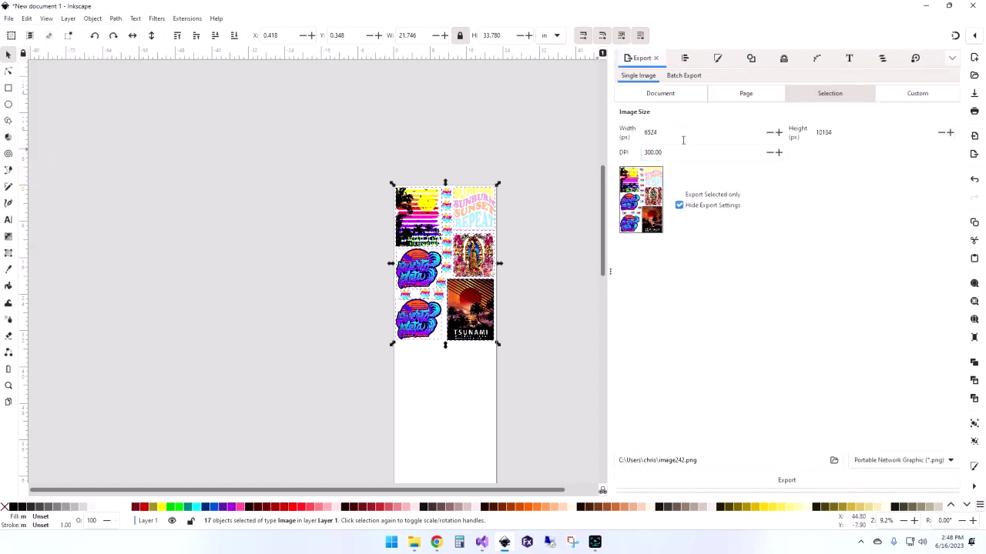
{"action": "left_click", "coordinate": [679, 205]}
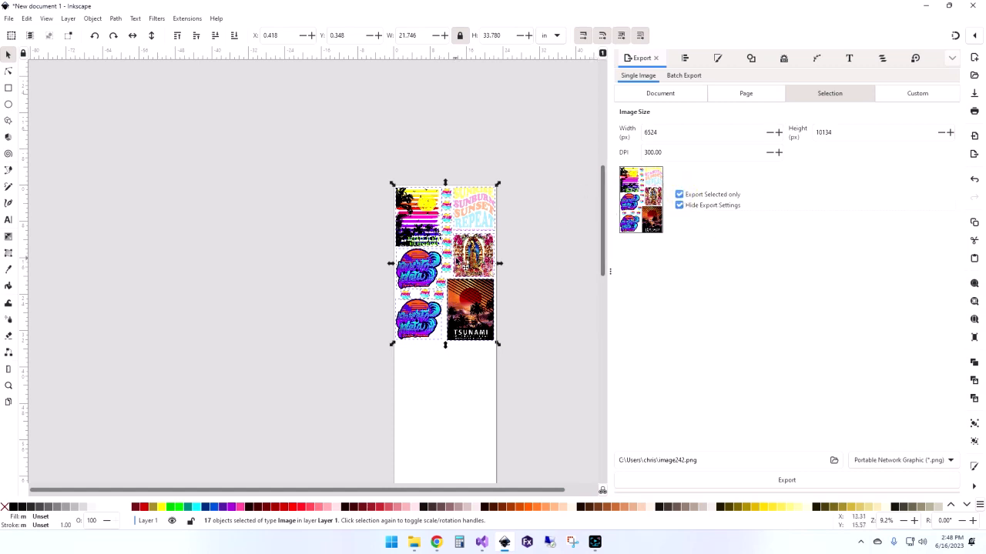
{"action": "mouse_move", "coordinate": [607, 327]}
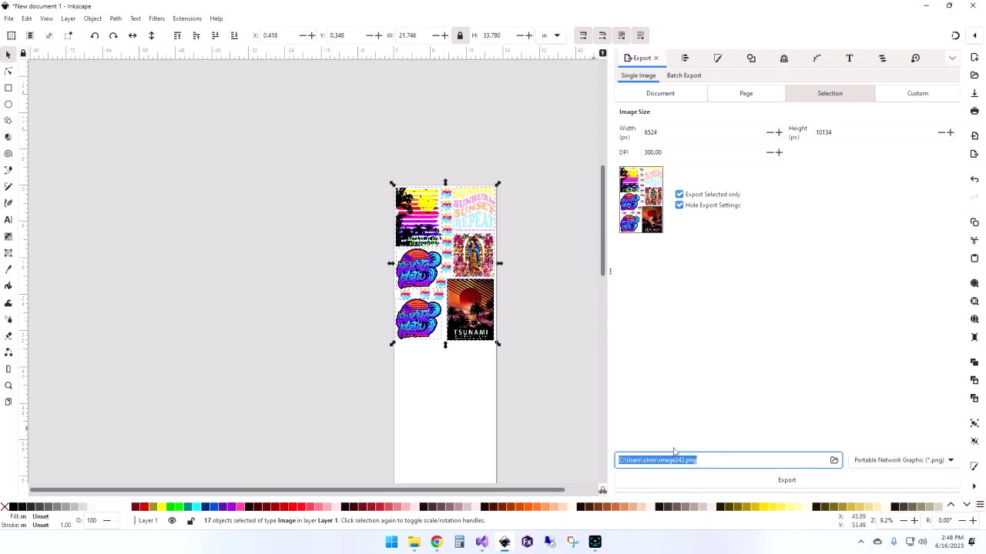
- Save the export to the Desktop as test_gang.png
{"action": "left_click", "coordinate": [835, 459]}
{"action": "type", "text": "test_gang.png"}
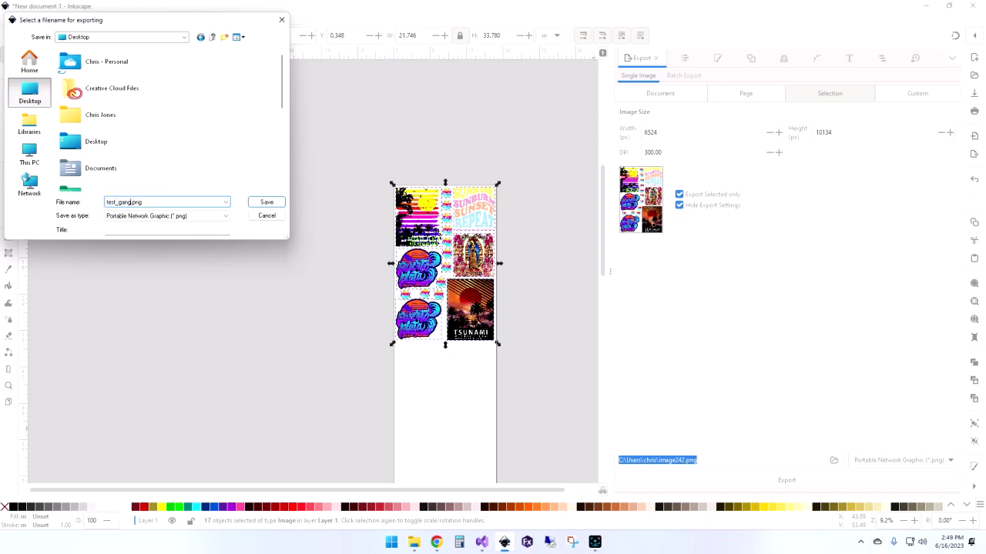
{"action": "mouse_move", "coordinate": [267, 201]}
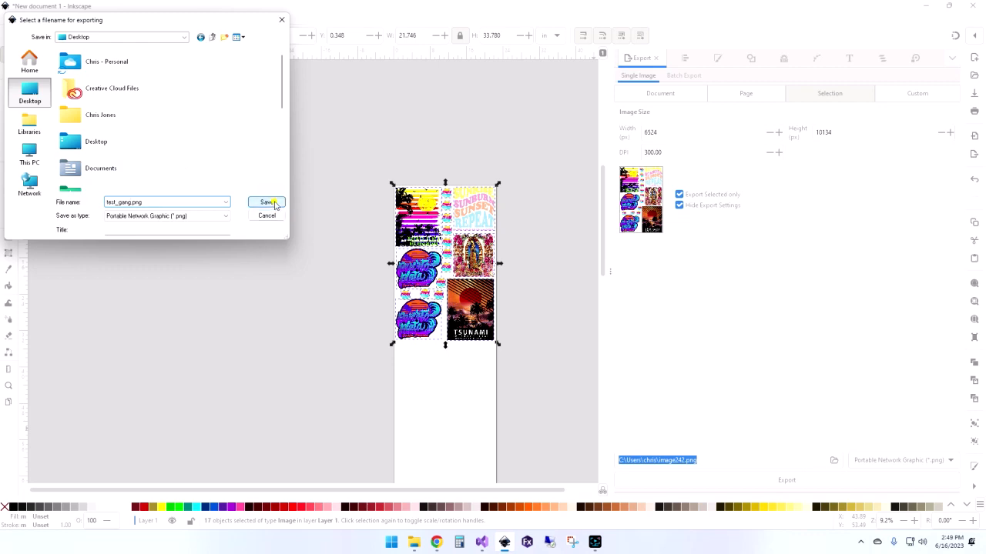
{"action": "left_click", "coordinate": [266, 202]}
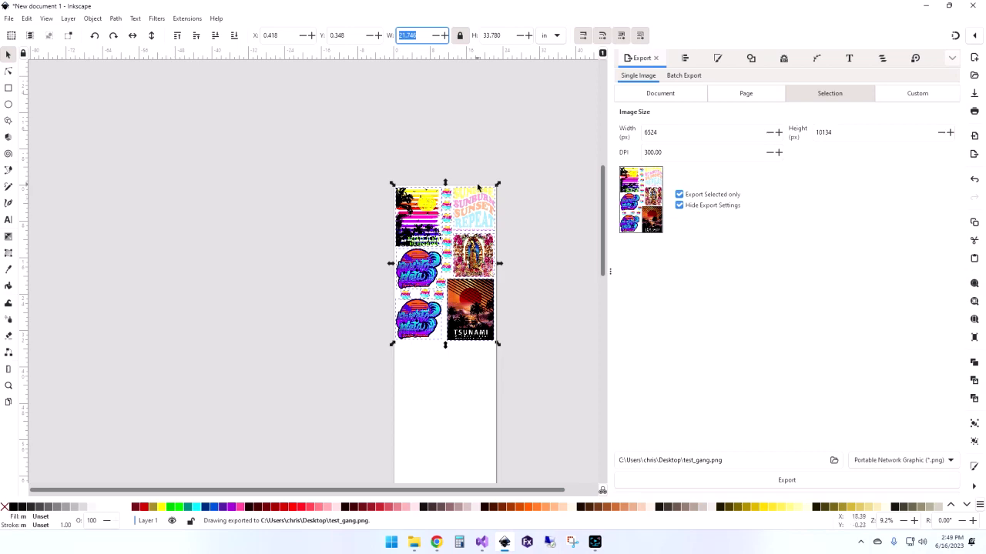
{"action": "mouse_move", "coordinate": [496, 179]}
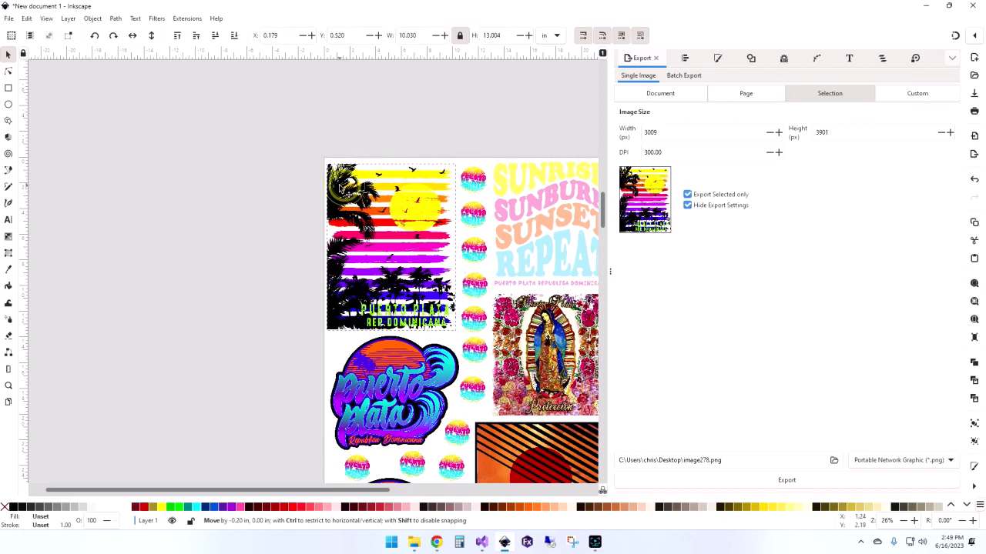
- Check the palm-tree sunset image up close, deselect, and minimize Inkscape
{"action": "left_click", "coordinate": [388, 247]}
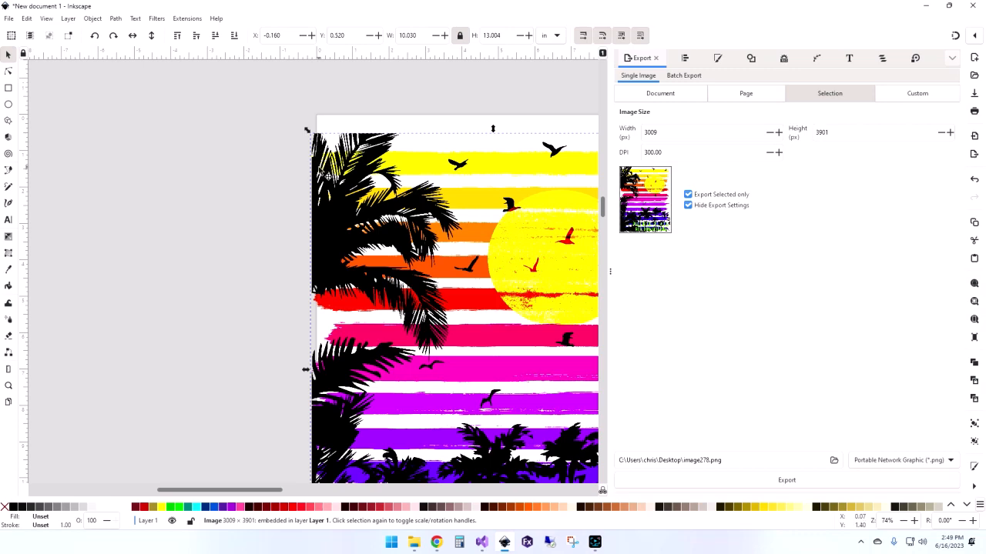
{"action": "mouse_move", "coordinate": [306, 336]}
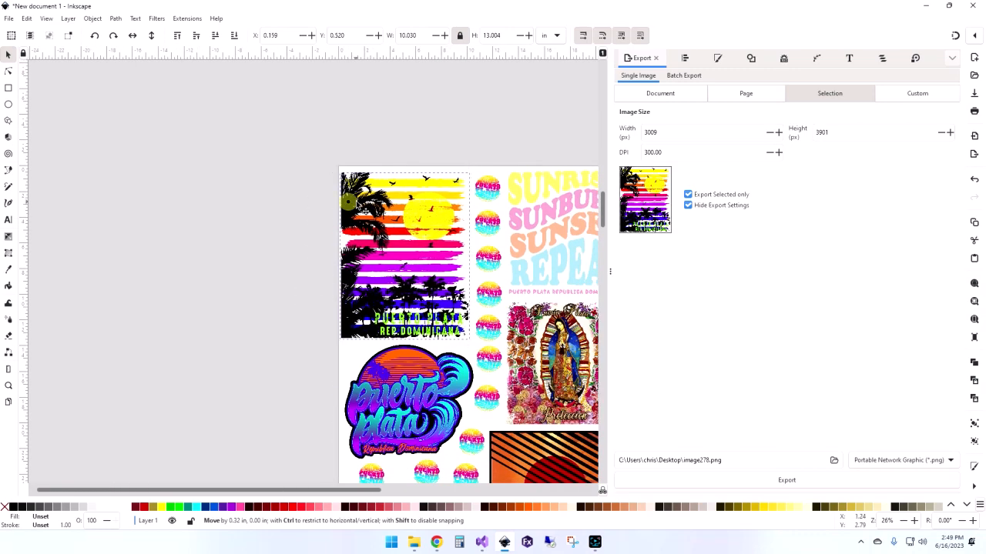
{"action": "left_click", "coordinate": [745, 94]}
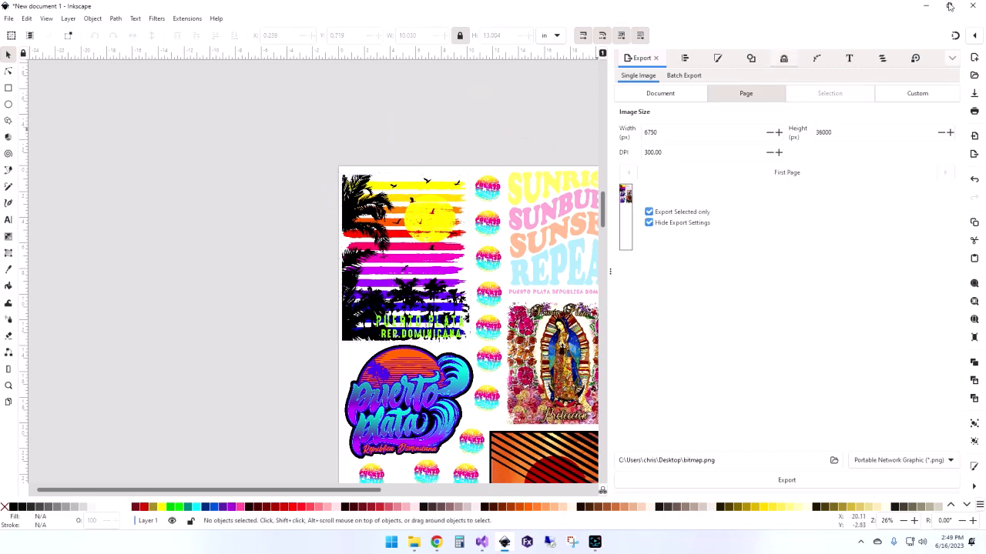
{"action": "left_click", "coordinate": [949, 6]}
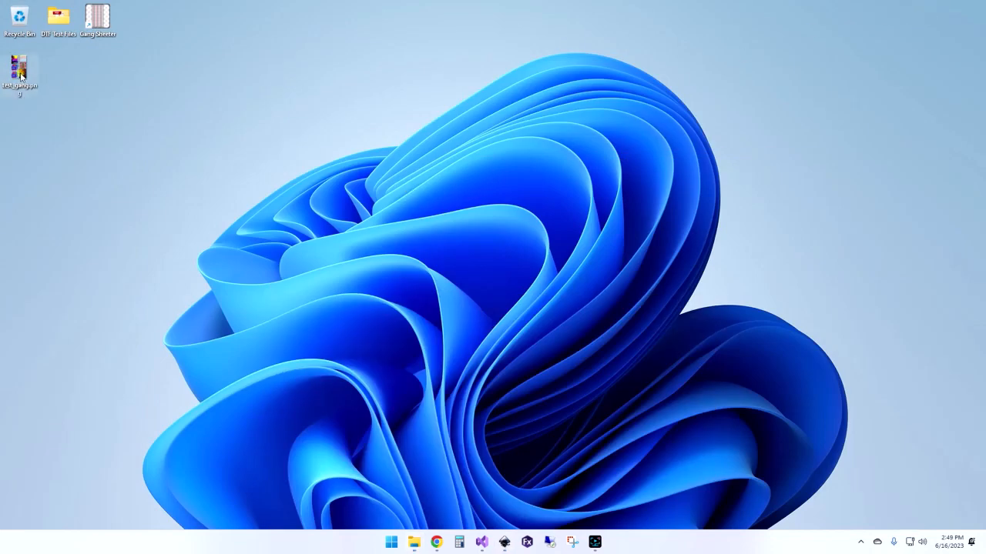
{"action": "double_click", "coordinate": [20, 74]}
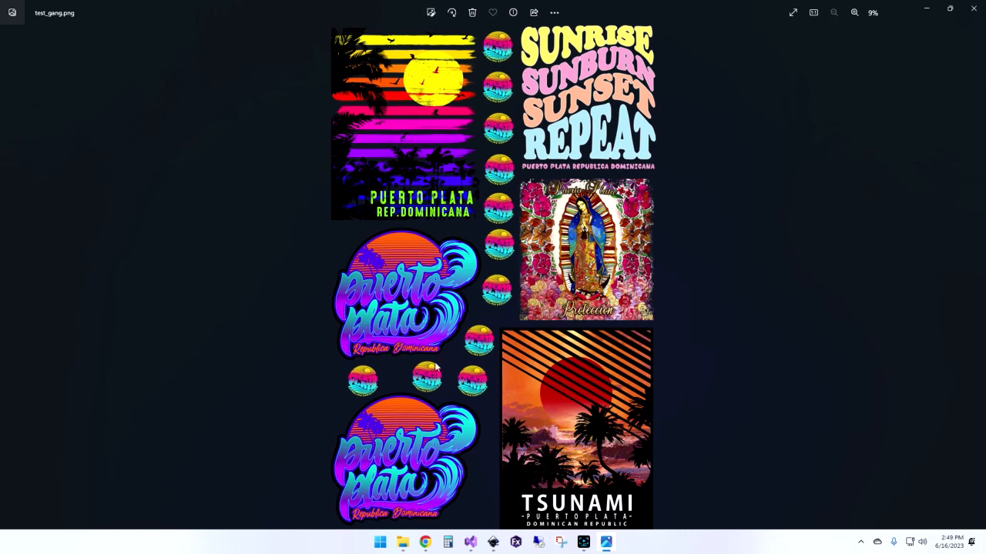
{"action": "left_click", "coordinate": [973, 9]}
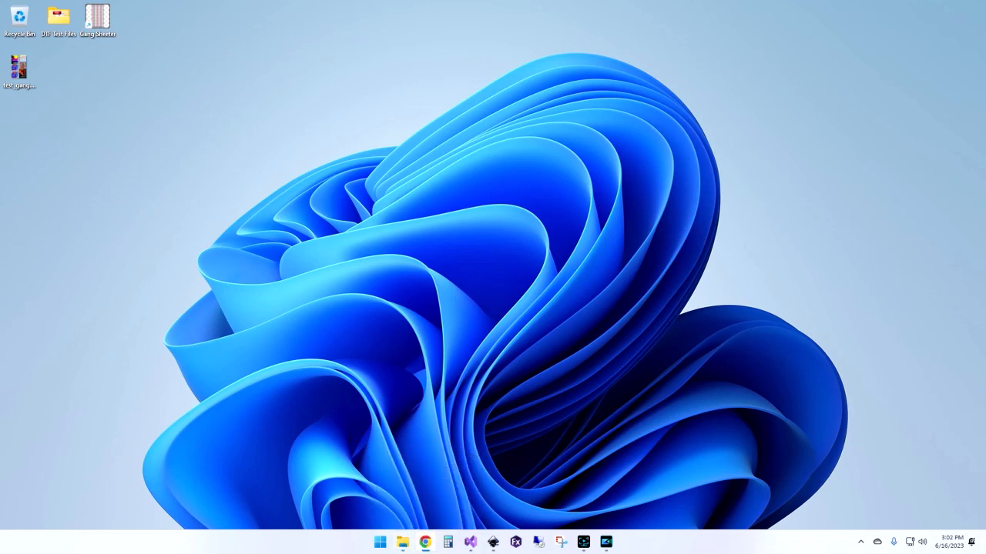
- Launch Chrome and load altdtf.com's DTF transfers product page, scrolled to its fields
{"action": "left_click", "coordinate": [425, 542]}
{"action": "type", "text": "alt"}
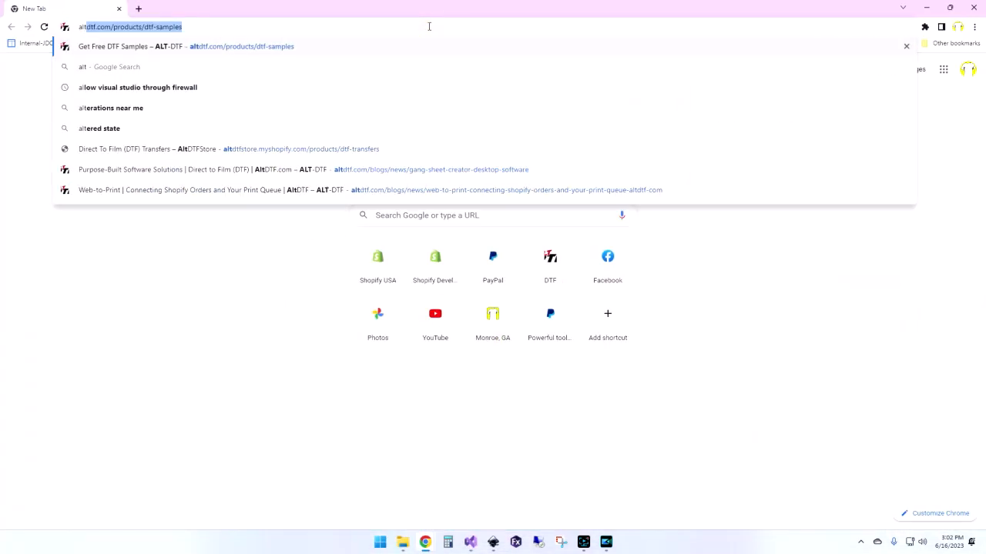
{"action": "left_click", "coordinate": [228, 148]}
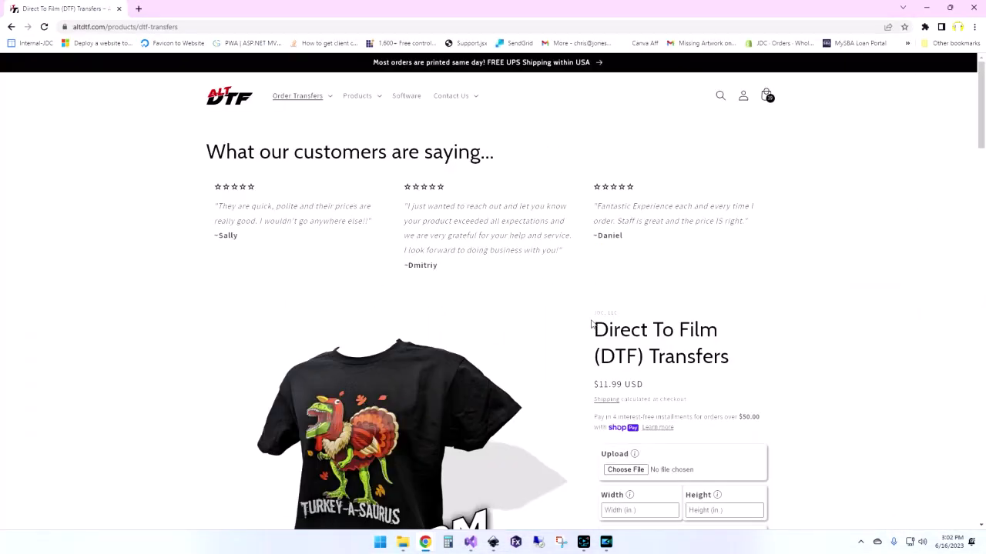
{"action": "scroll", "scroll_direction": "down", "scroll_amount": 3}
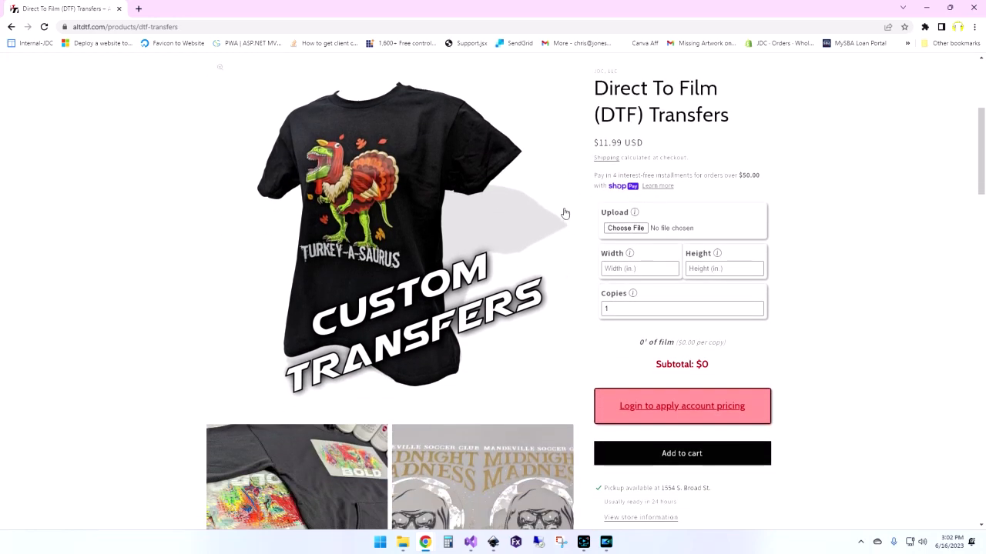
- Upload test_gang.png from the Desktop as the artwork and select the Width field
{"action": "left_click", "coordinate": [626, 228]}
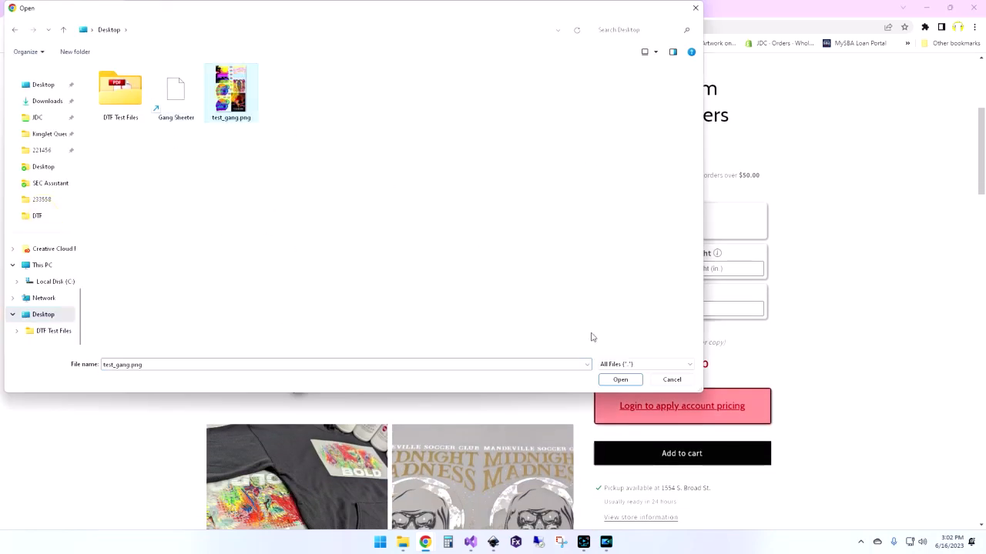
{"action": "left_click", "coordinate": [619, 379]}
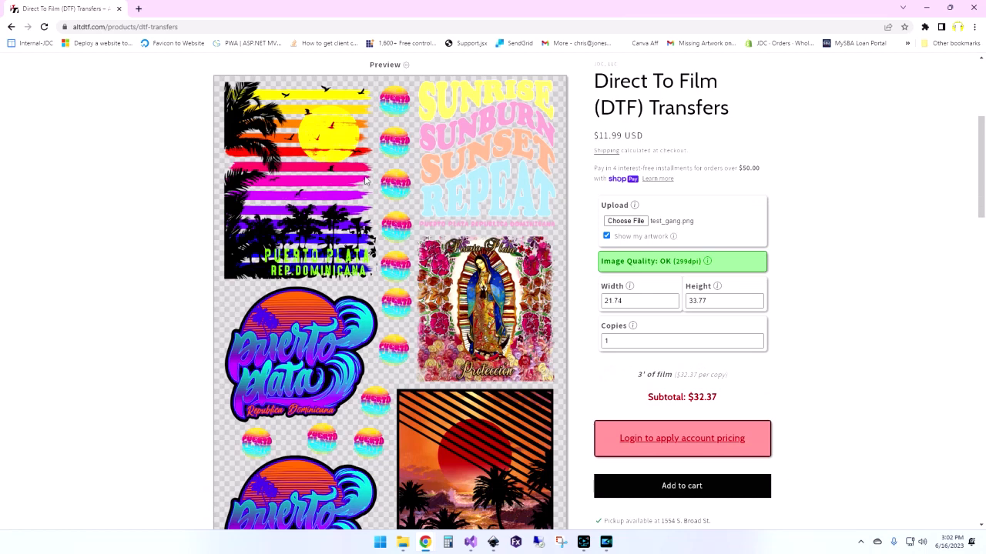
{"action": "left_click", "coordinate": [639, 300]}
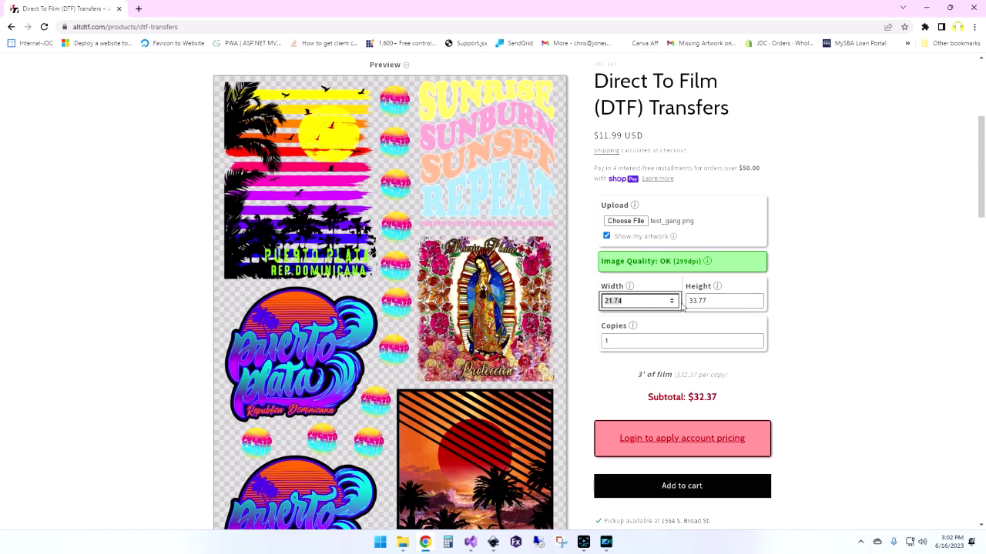
{"action": "mouse_move", "coordinate": [836, 307]}
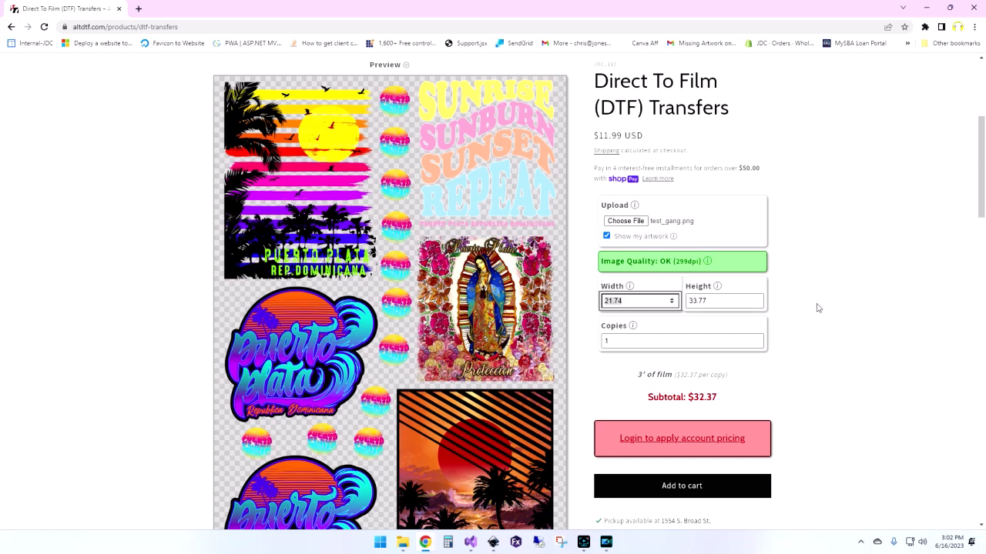
- Set Copies to 2, raising the subtotal to $57.54
{"action": "scroll", "scroll_direction": "down", "scroll_amount": 3}
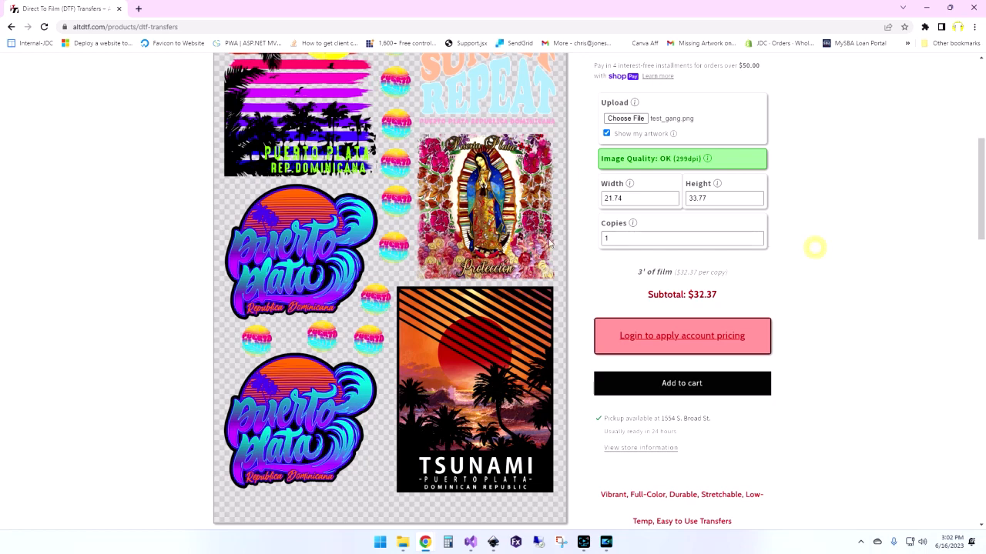
{"action": "mouse_move", "coordinate": [271, 321]}
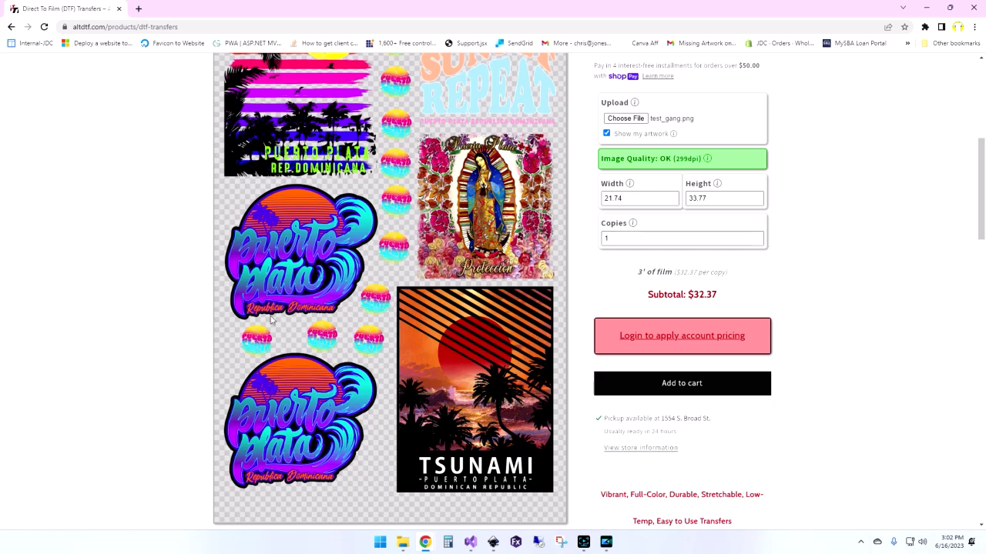
{"action": "left_click", "coordinate": [680, 237]}
{"action": "type", "text": "2"}
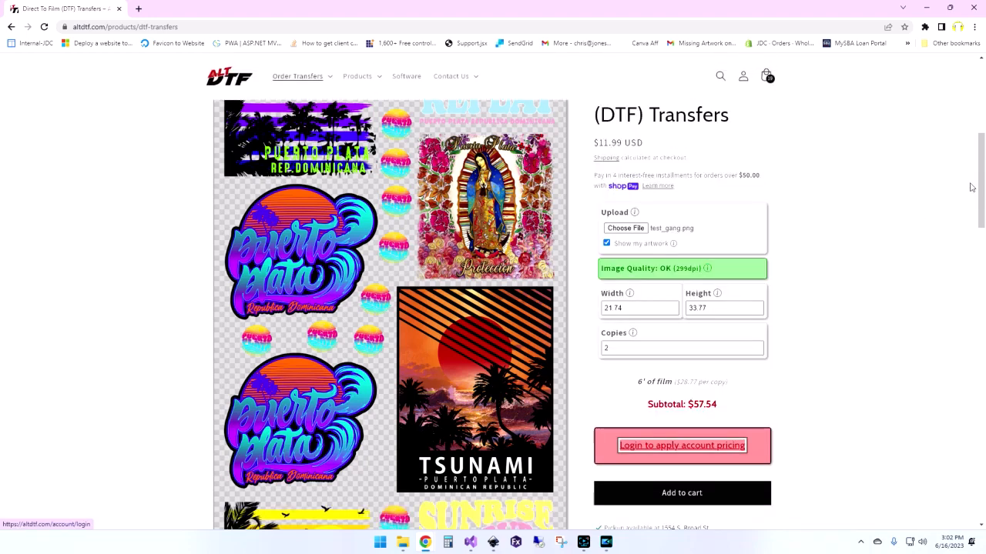
{"action": "scroll", "scroll_direction": "down", "scroll_amount": 3}
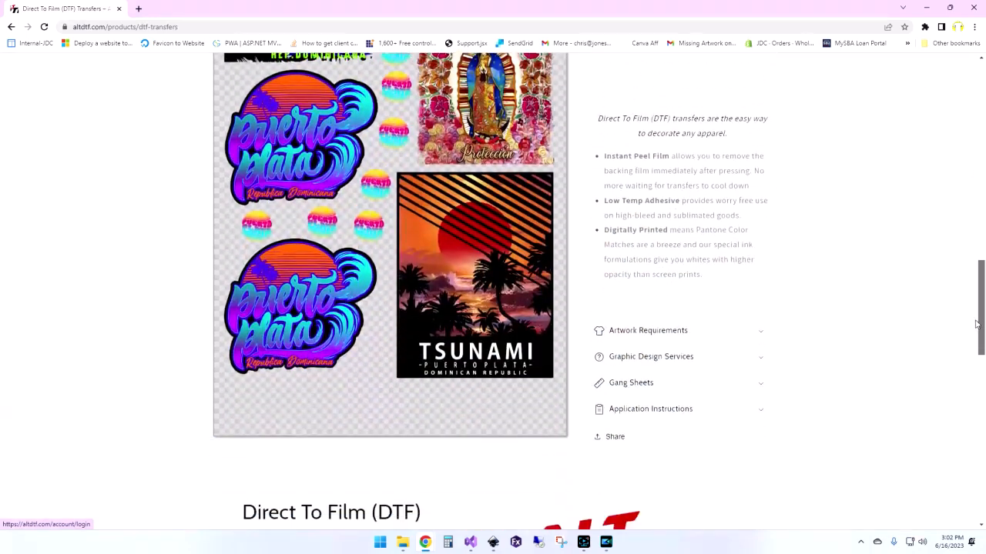
{"action": "scroll", "scroll_direction": "up", "scroll_amount": 3}
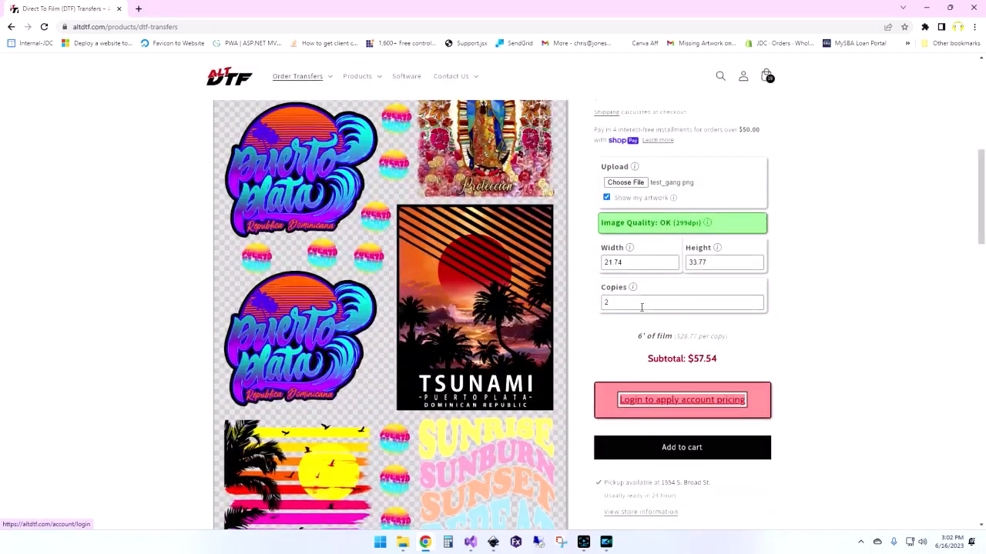